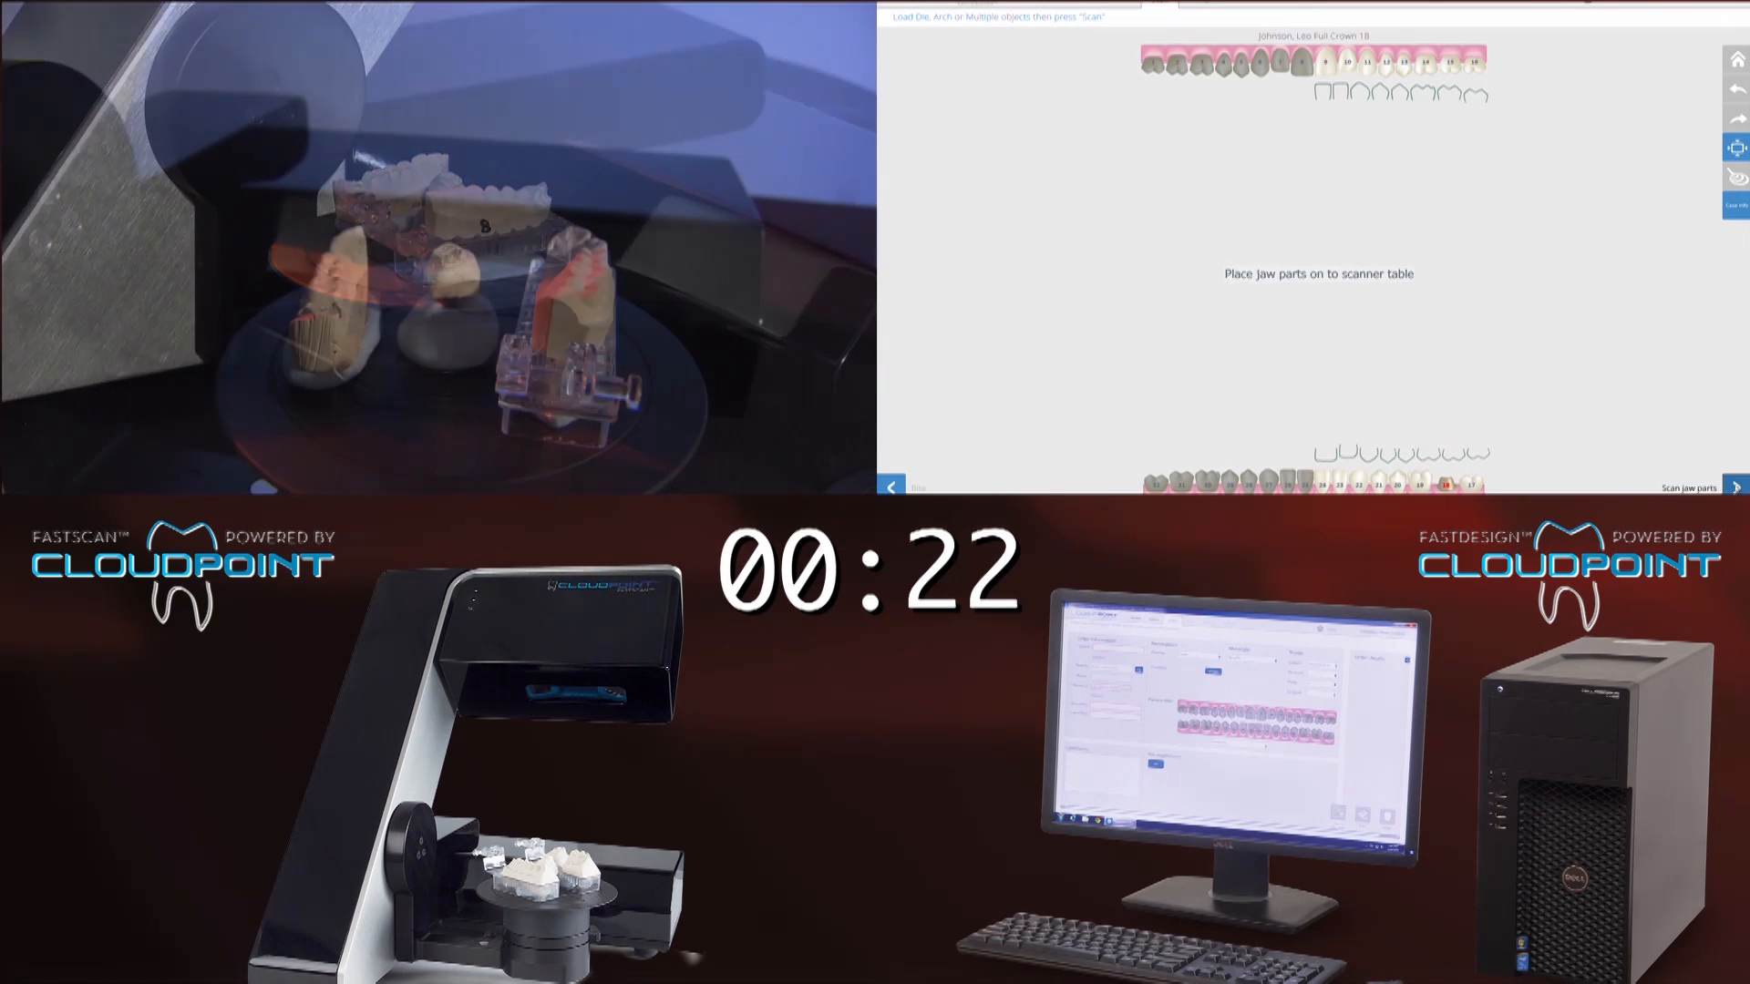
- Scan the jaw parts placed on the scanner table
click(1688, 487)
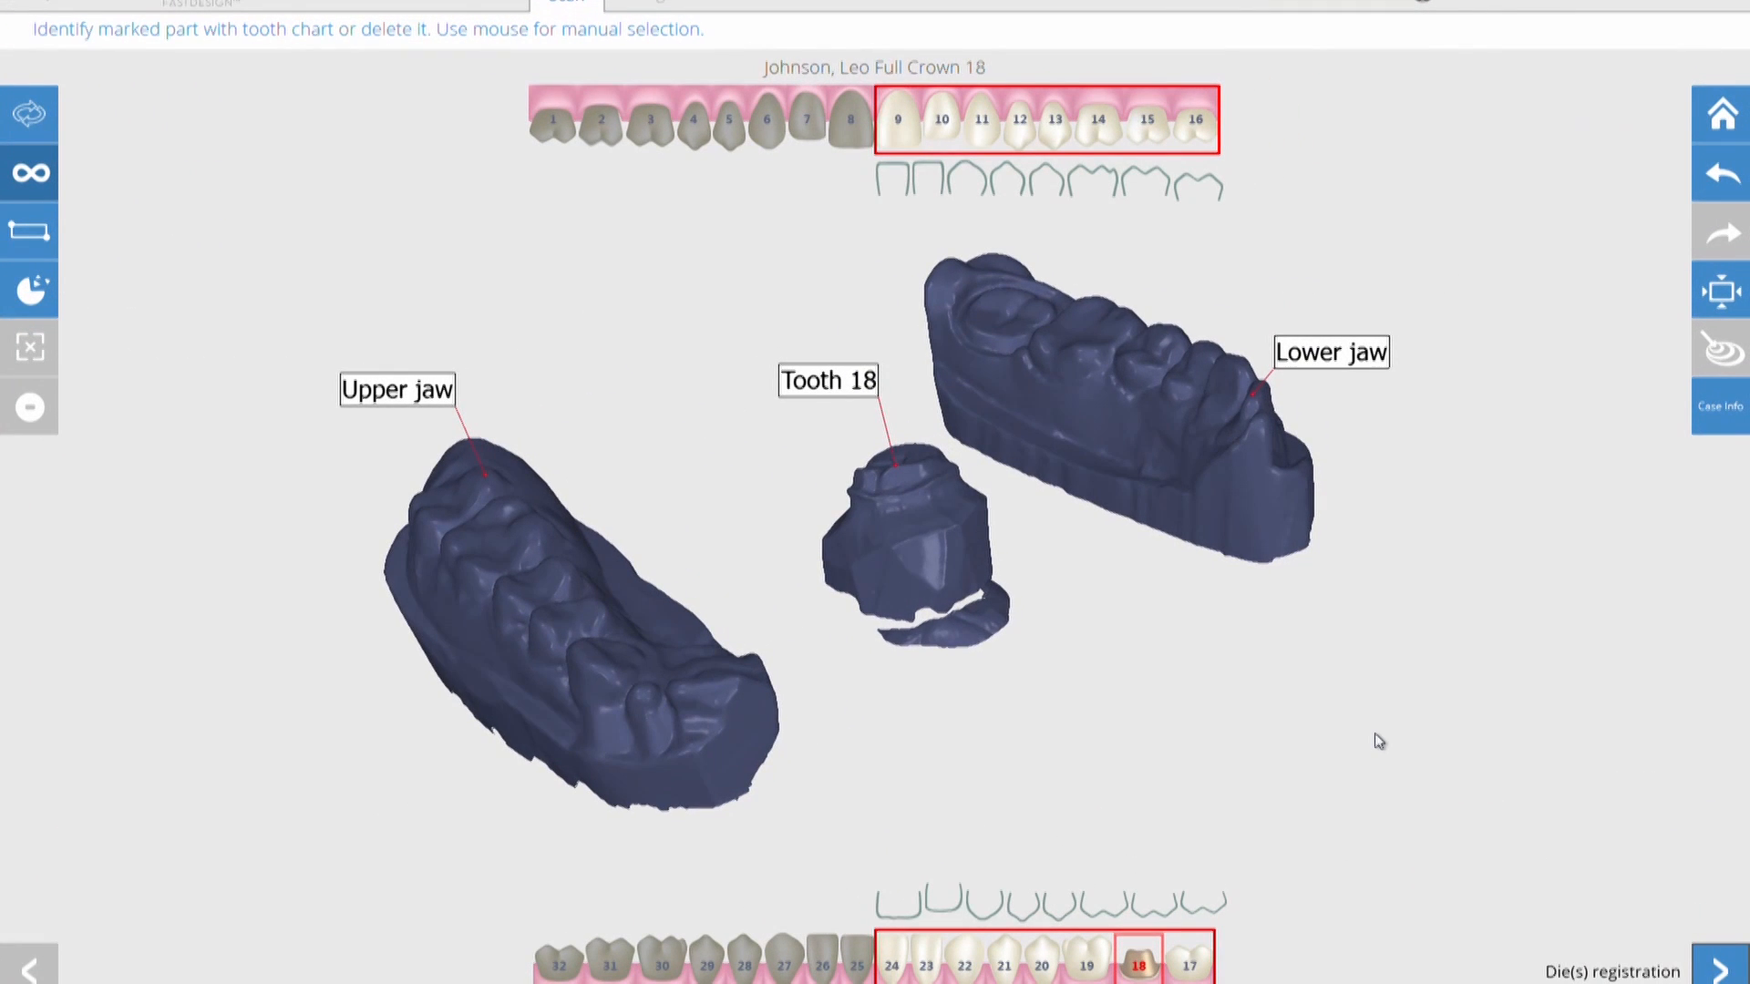
mouse_move(1520, 891)
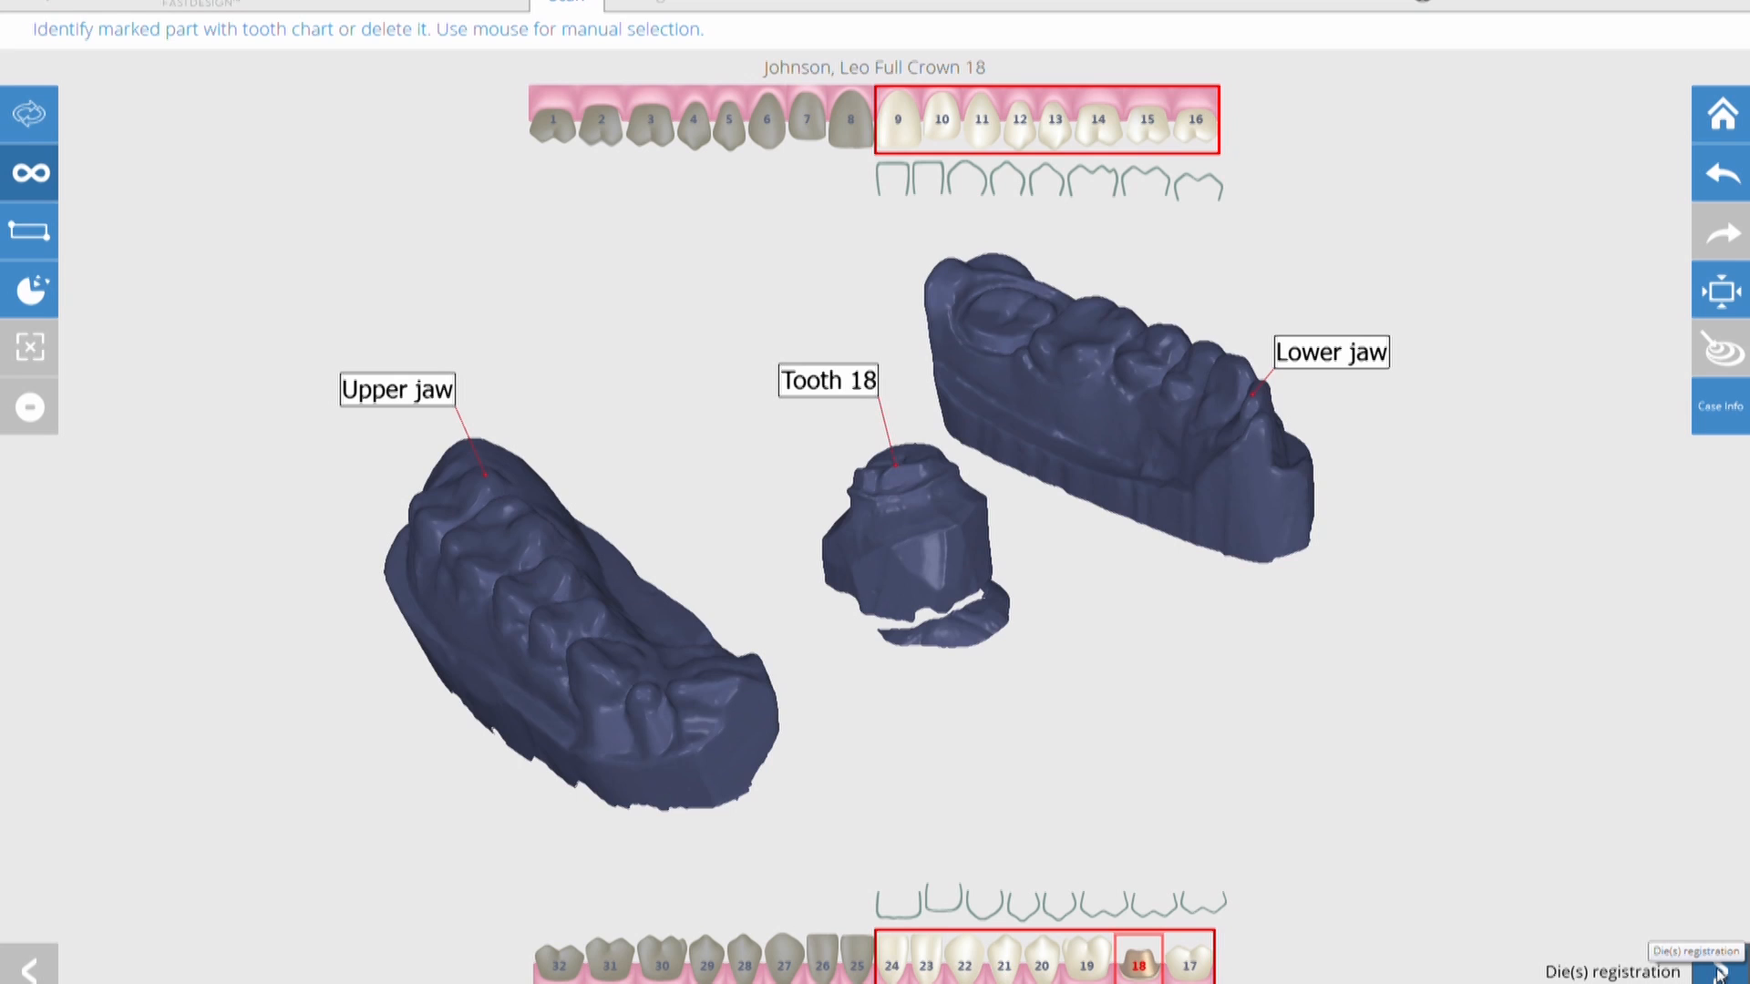
- Register the tooth 18 die into the lower jaw and inspect its placement
click(1732, 969)
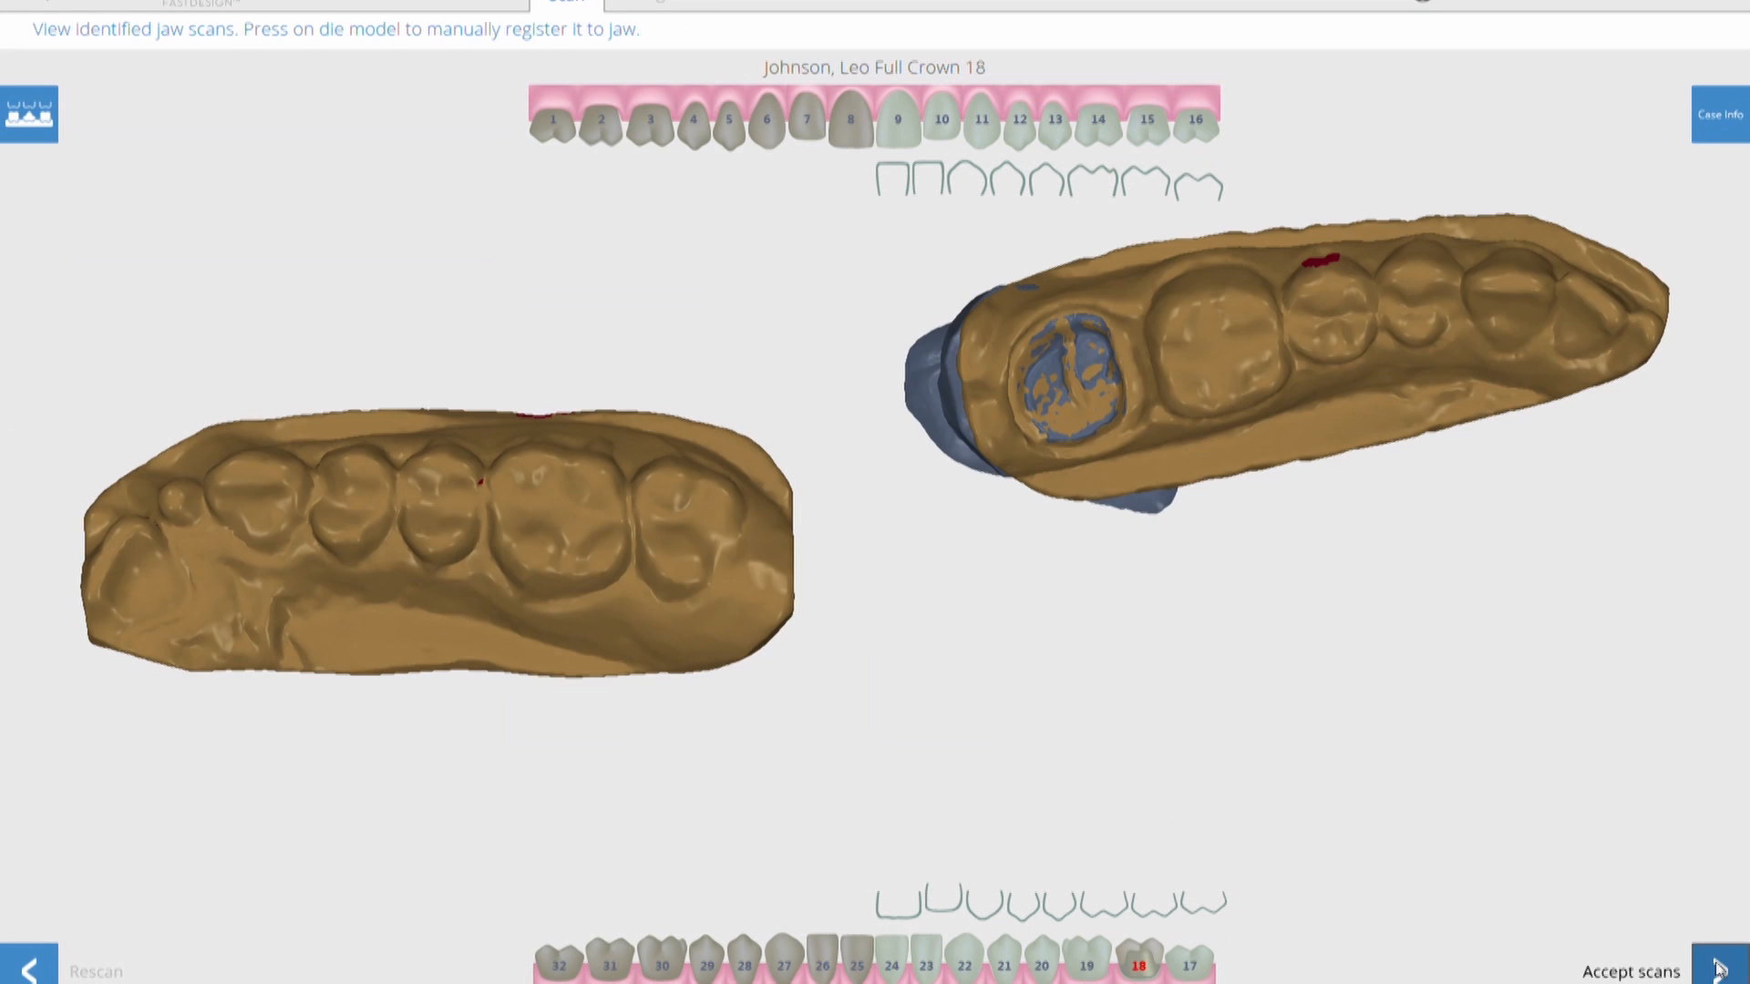
mouse_move(1227, 565)
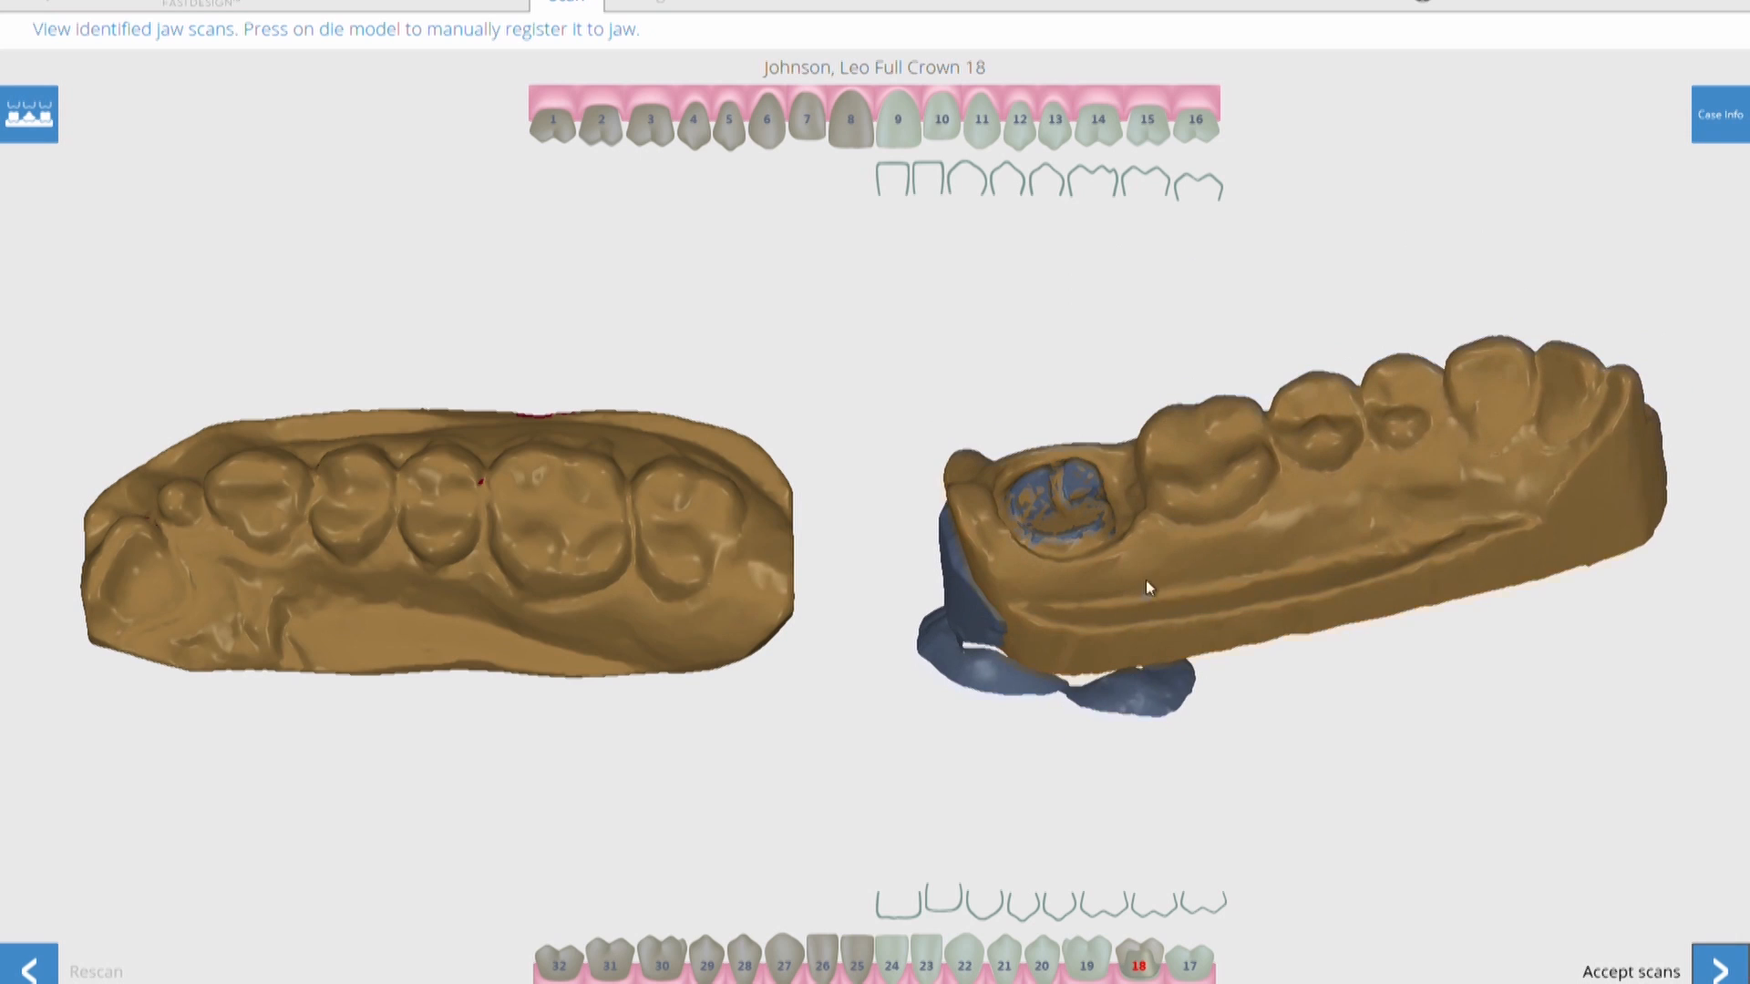
drag(1150, 589, 1082, 667)
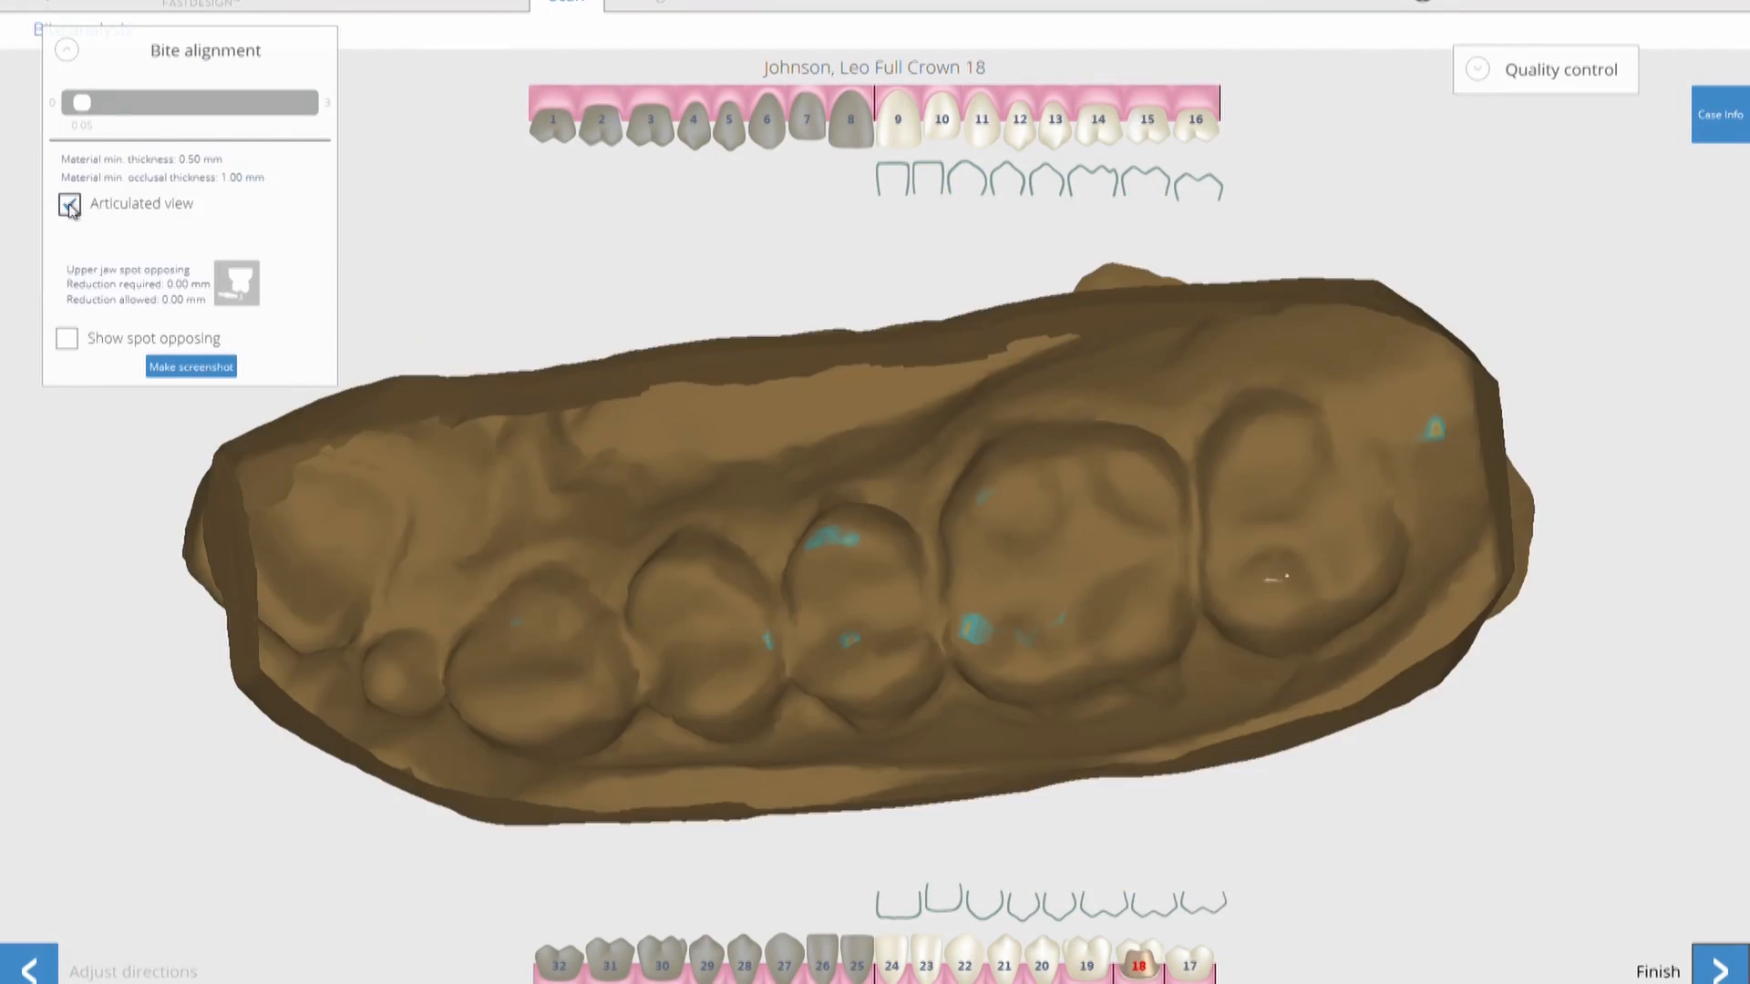
- Finish the scan stage and continue to the tooth 18 crown design
click(67, 202)
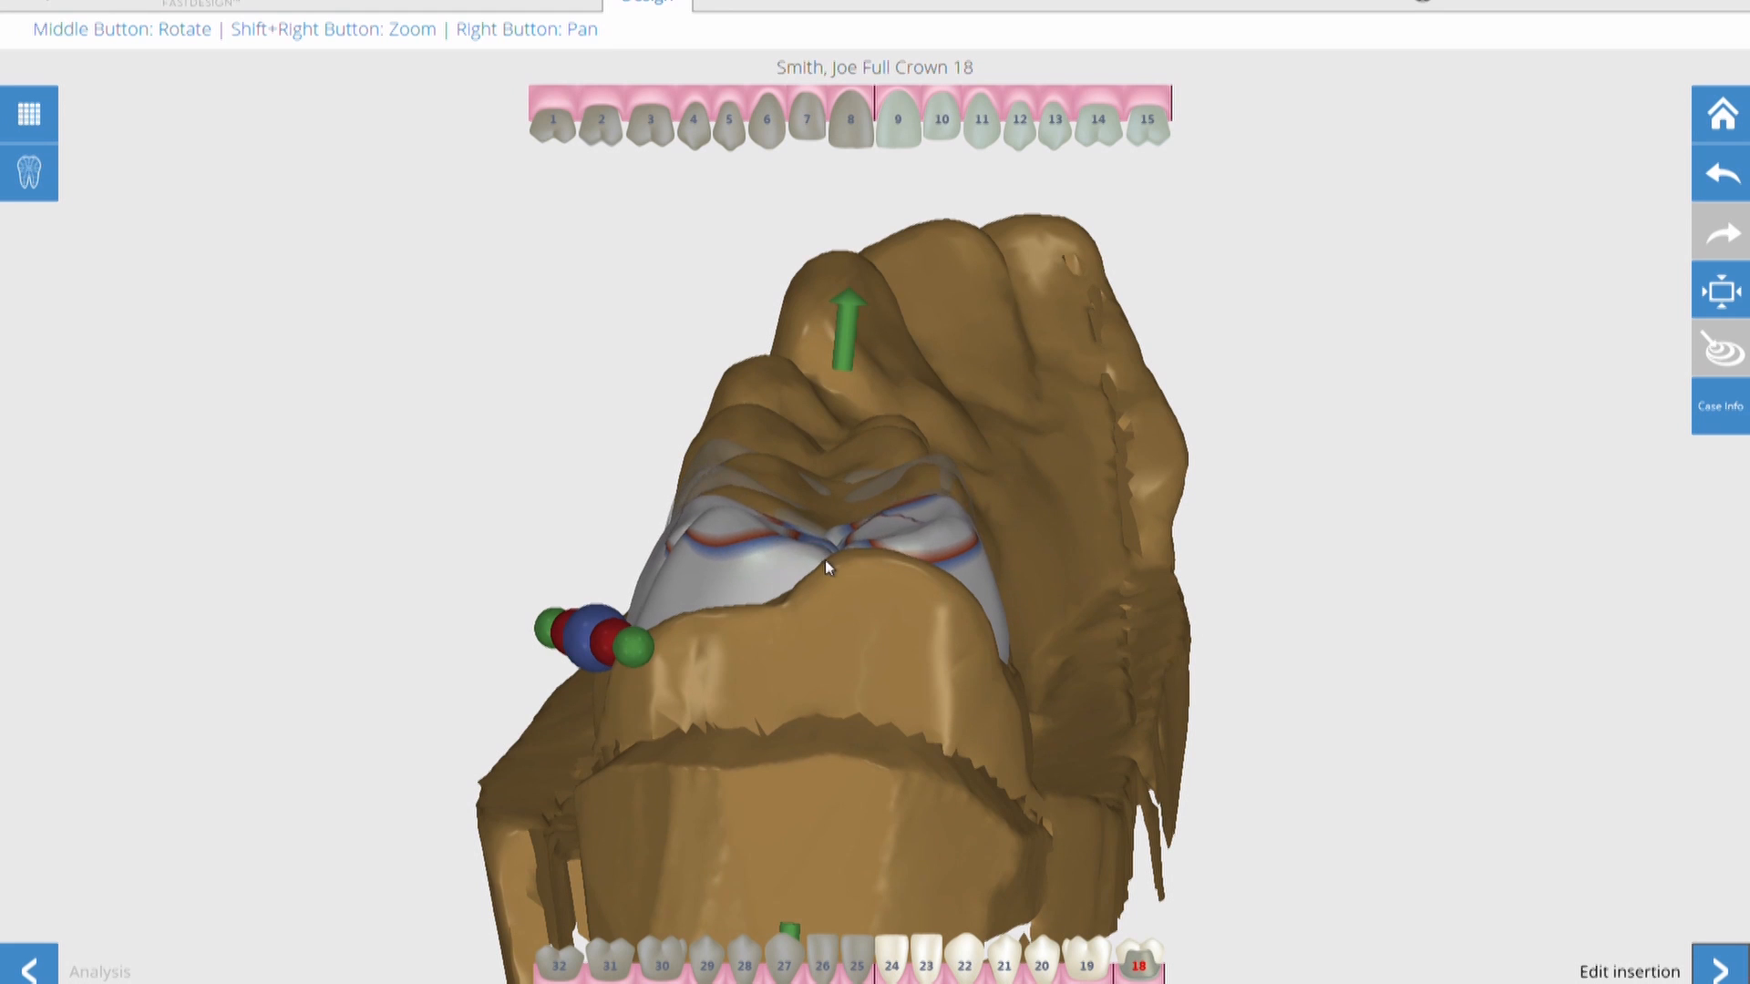
- Fix the occlusal contacts on the proposed tooth 18 crown to remove red overlaps
drag(826, 558, 826, 390)
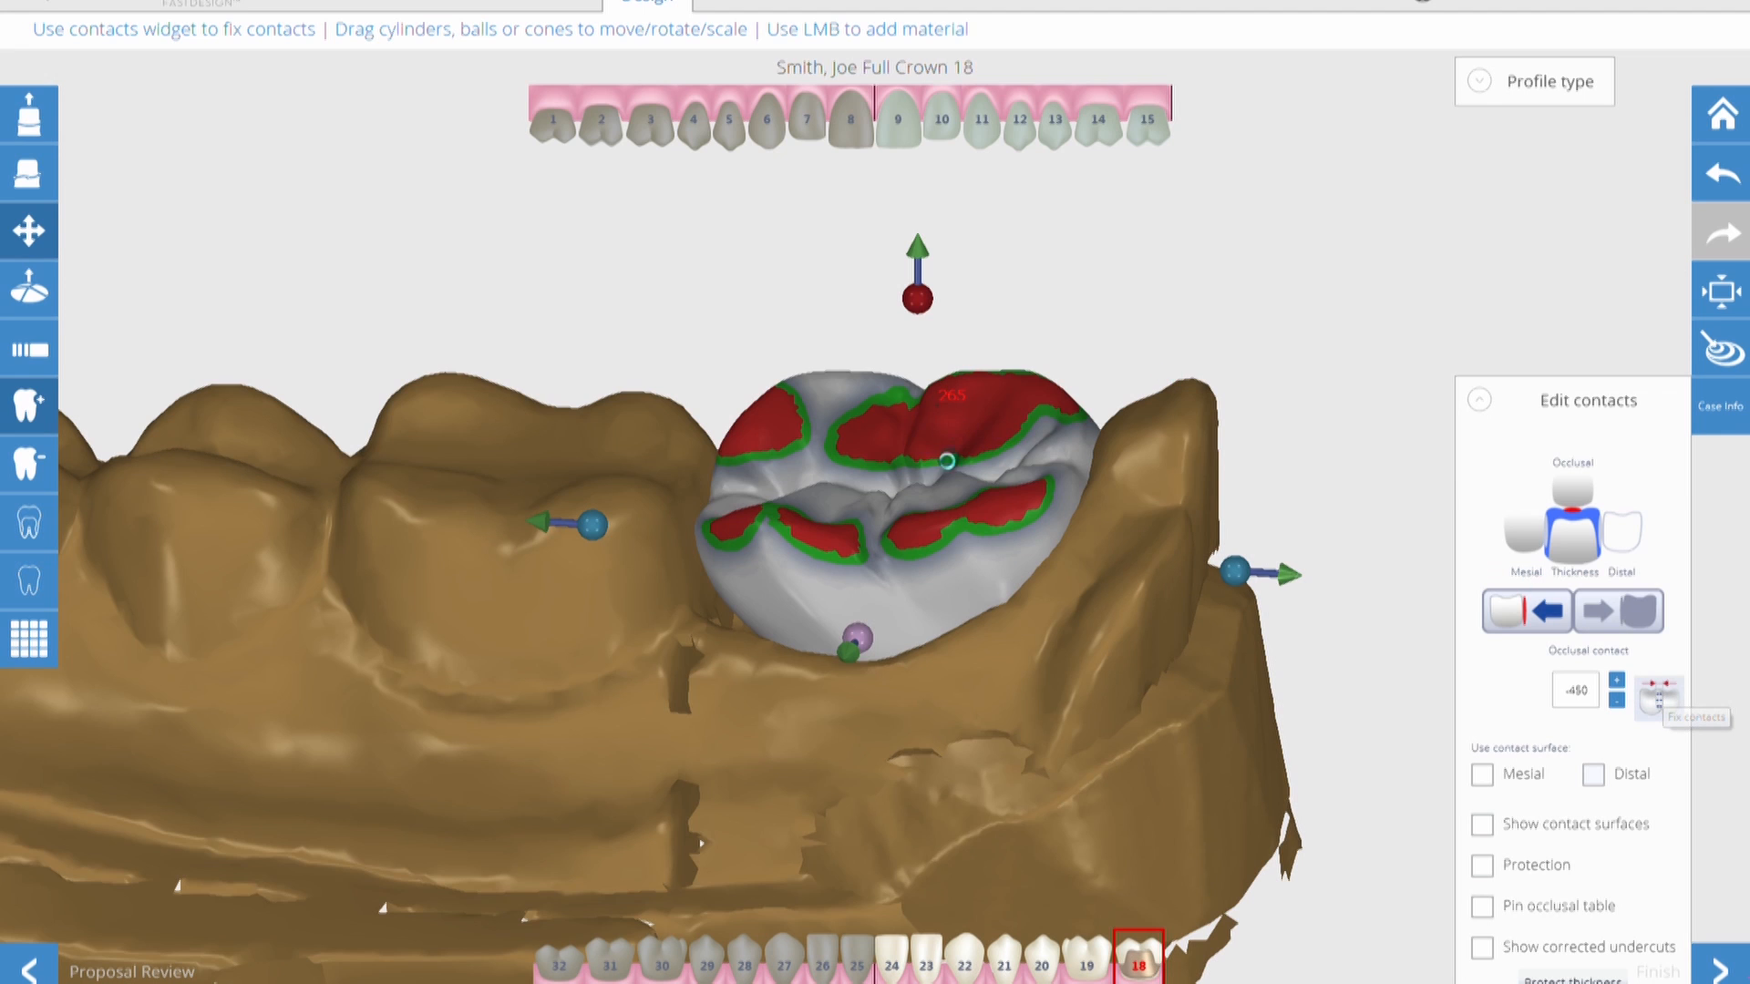
click(1658, 696)
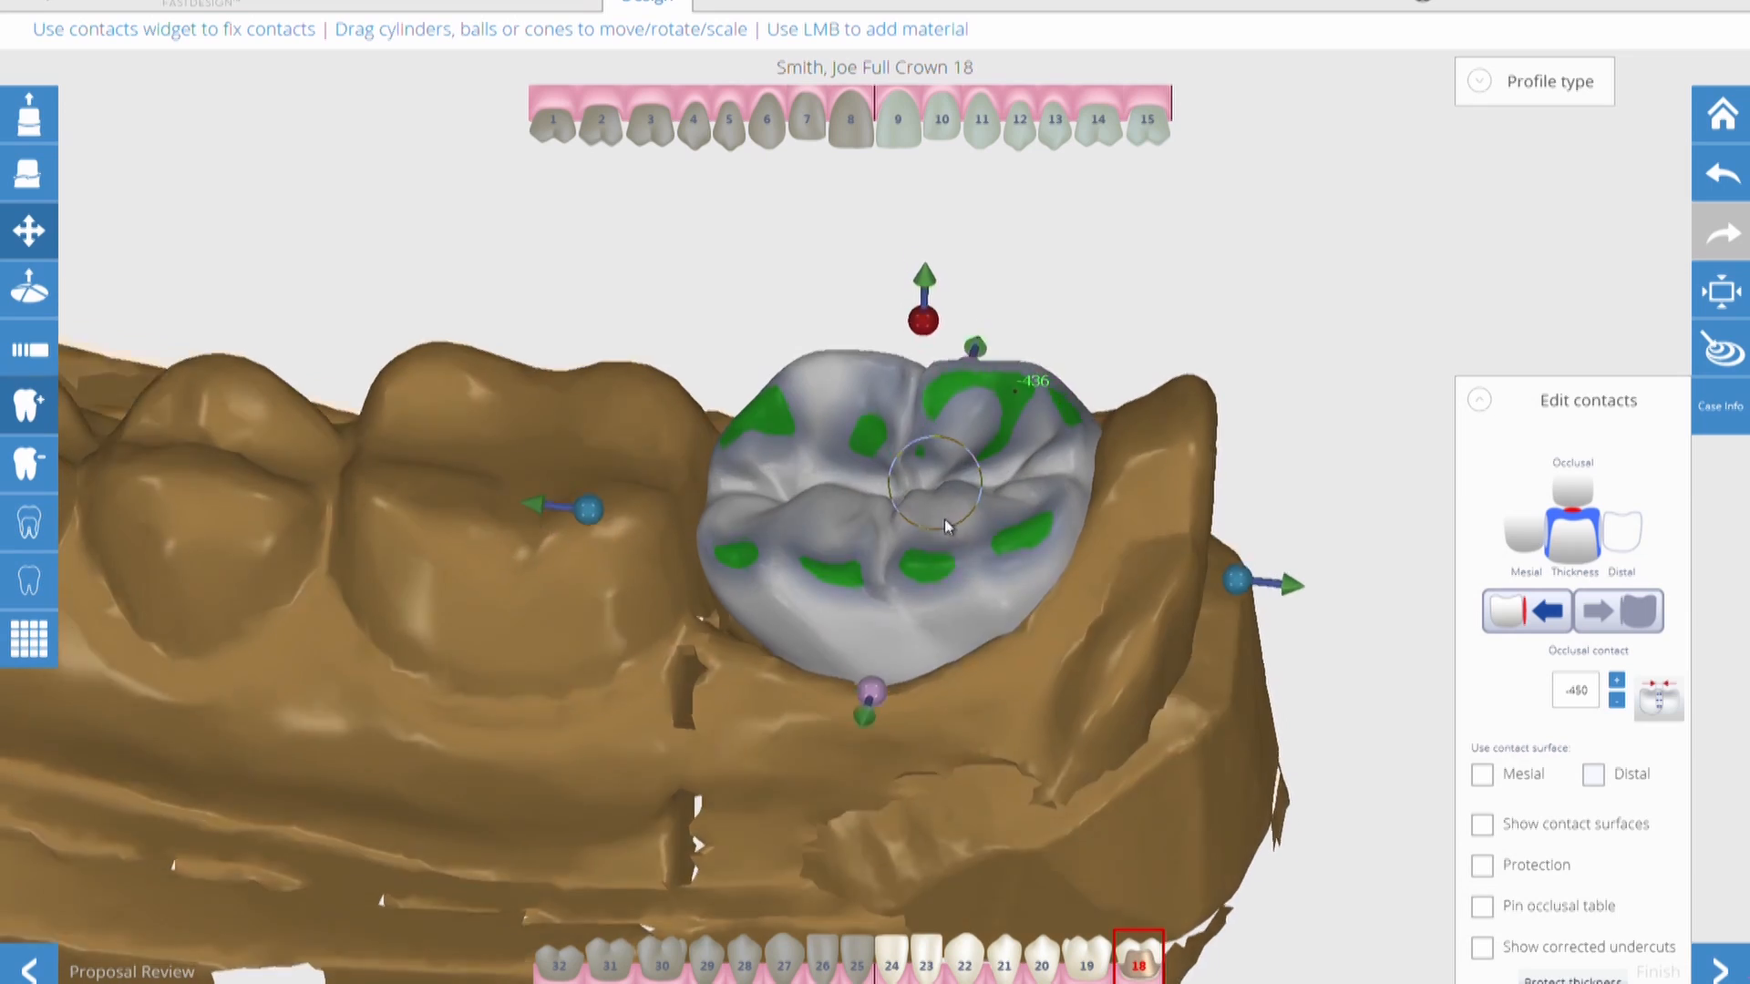